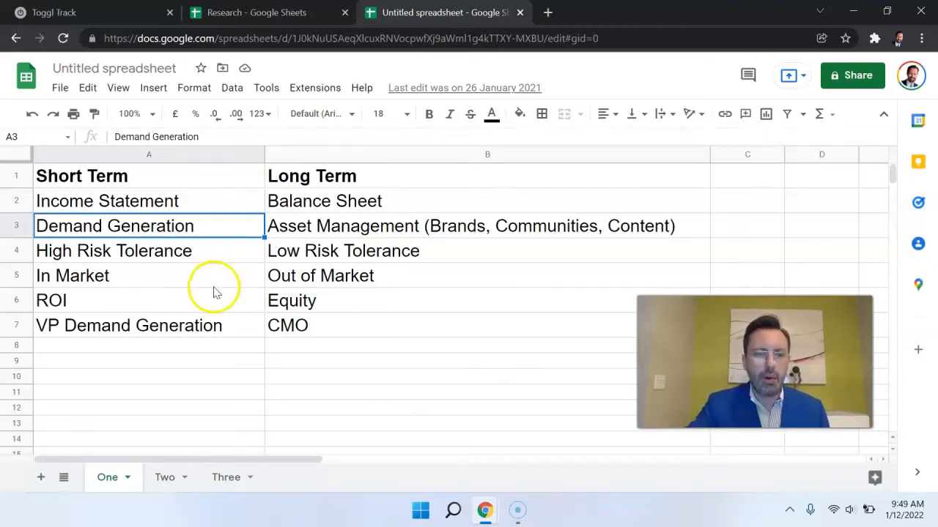
# Highlight the In Market, ROI, Long Term, CMO and VP Demand Generation items on sheet One
pyautogui.click(73, 275)
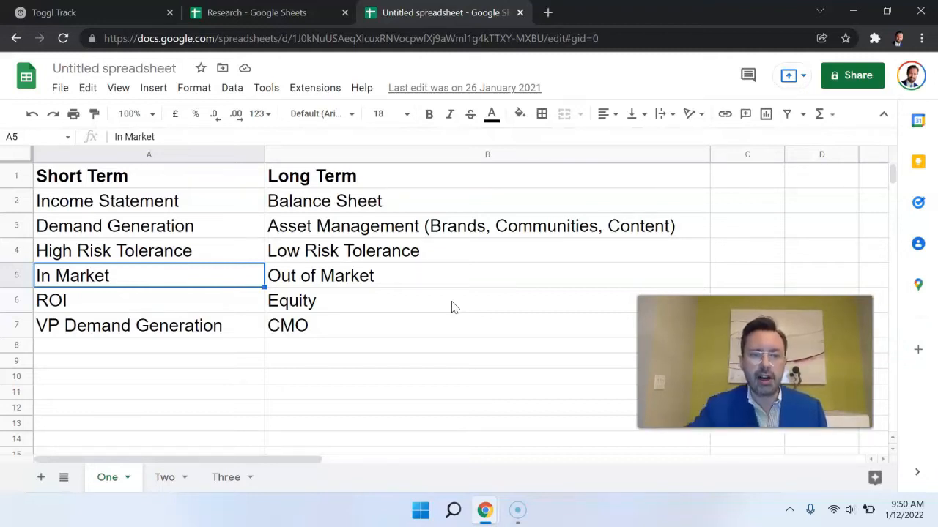
pyautogui.click(195, 300)
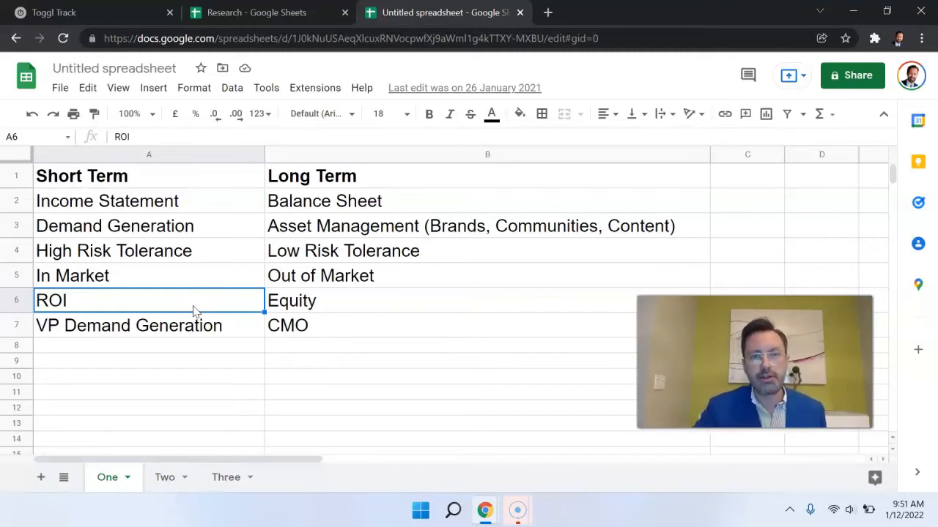
pyautogui.click(324, 201)
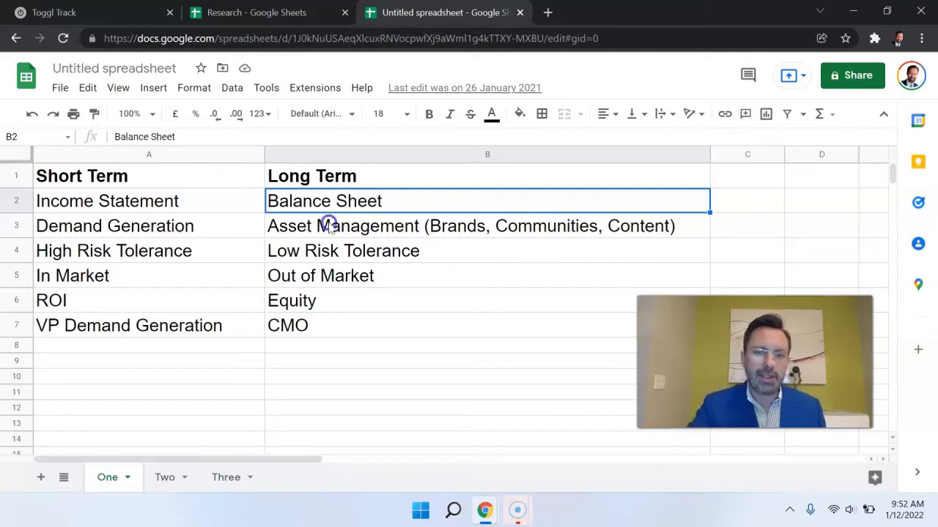
pyautogui.click(471, 226)
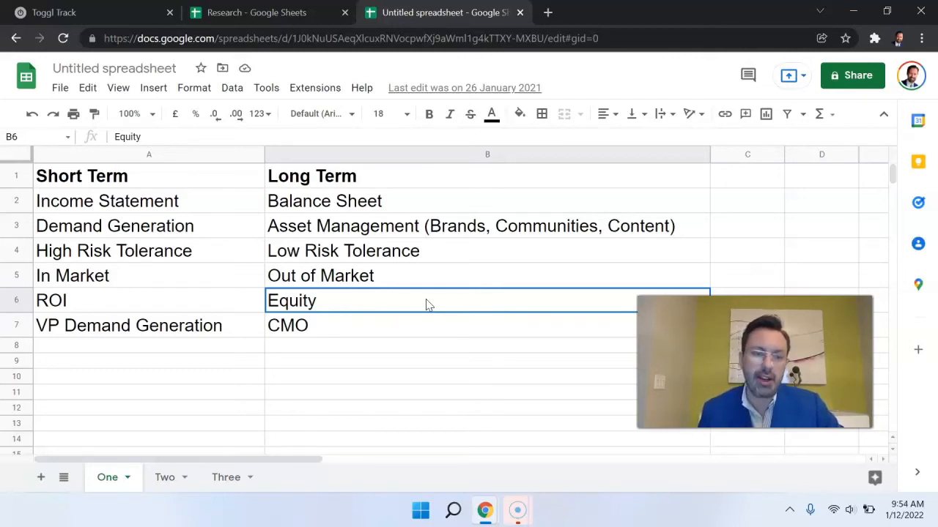
pyautogui.click(399, 326)
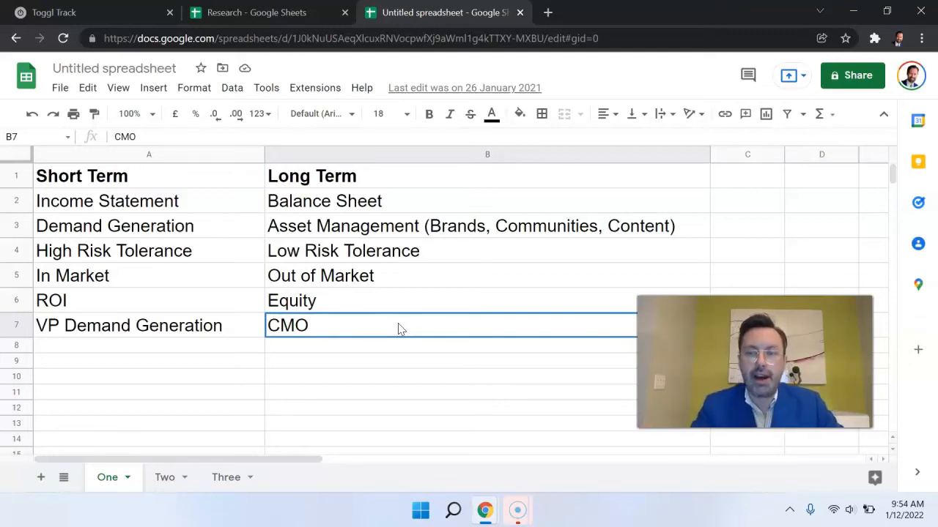
pyautogui.click(128, 325)
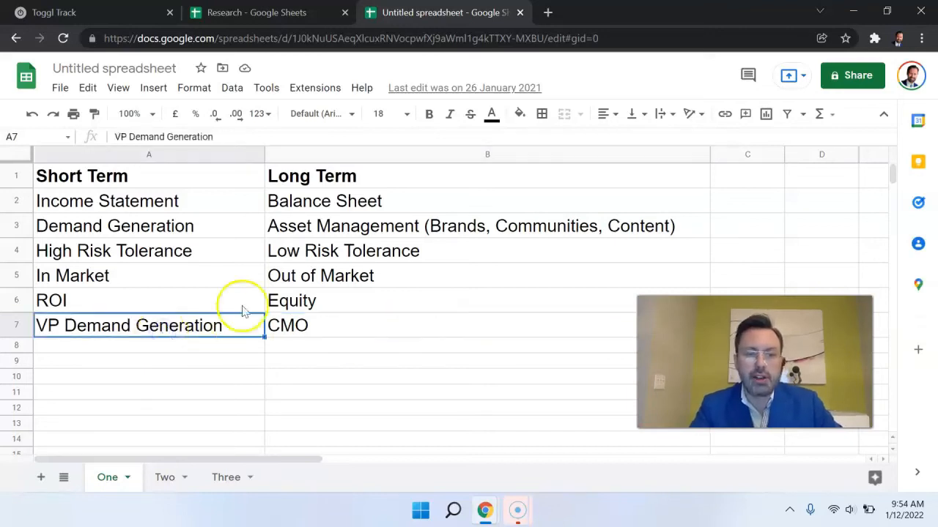
pyautogui.moveTo(477, 344)
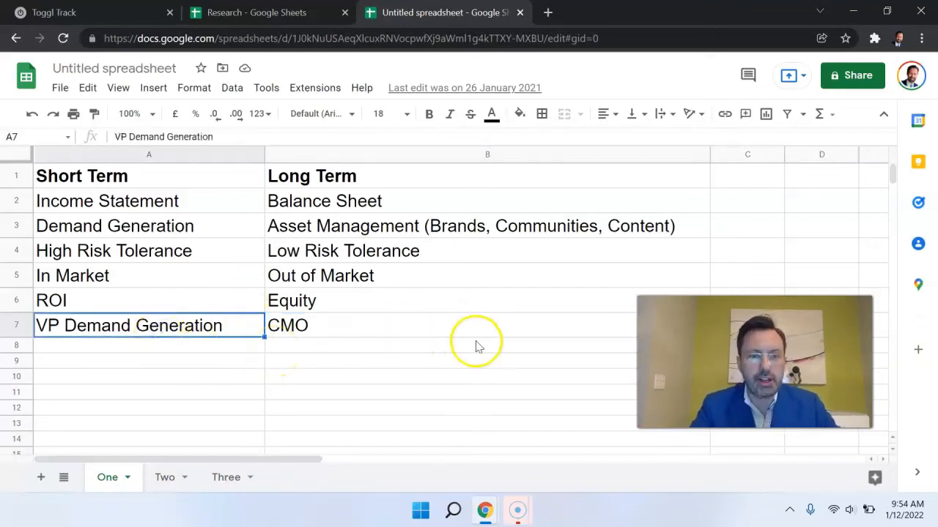
pyautogui.click(480, 345)
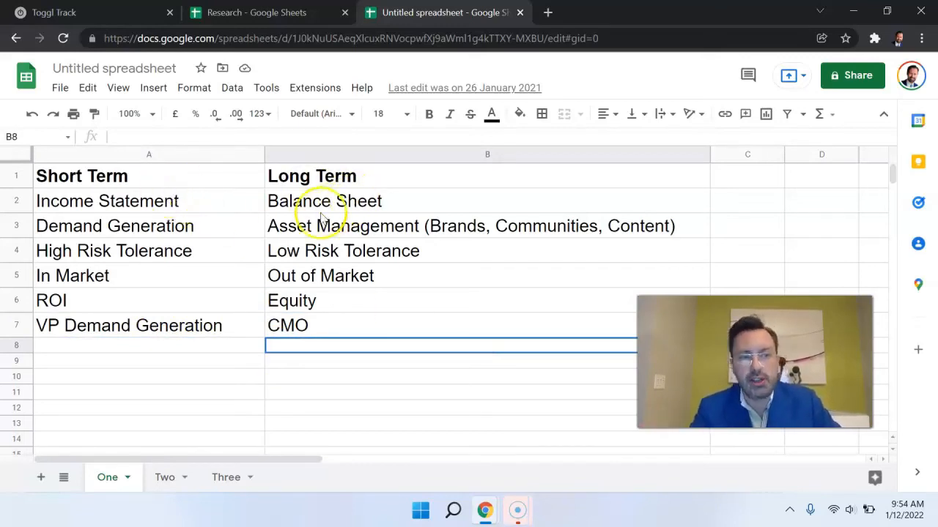
# Switch to sheet Two and highlight the Partnerships and Investments items
pyautogui.click(165, 477)
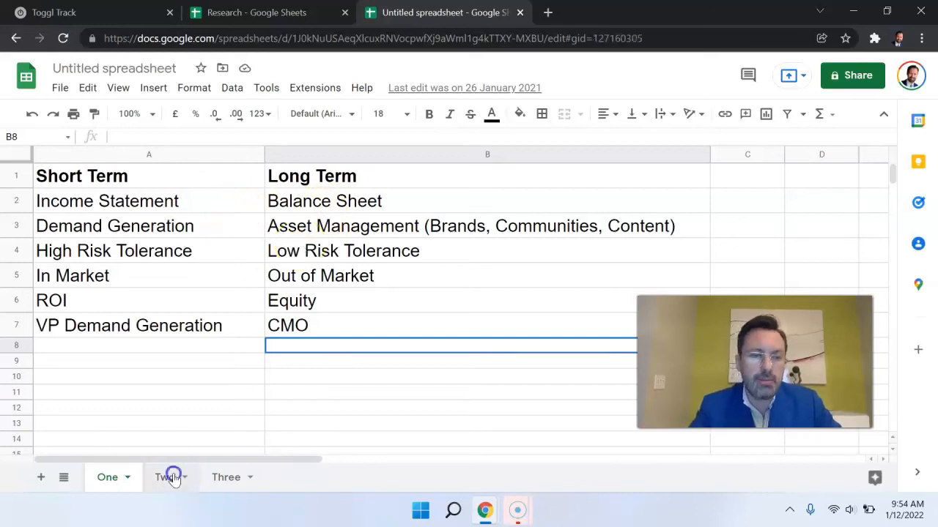
pyautogui.click(165, 477)
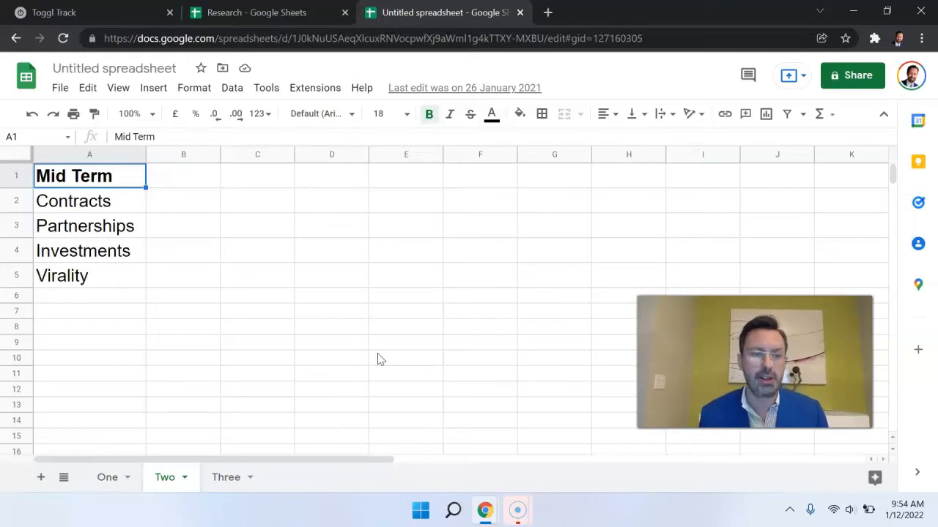
pyautogui.click(85, 226)
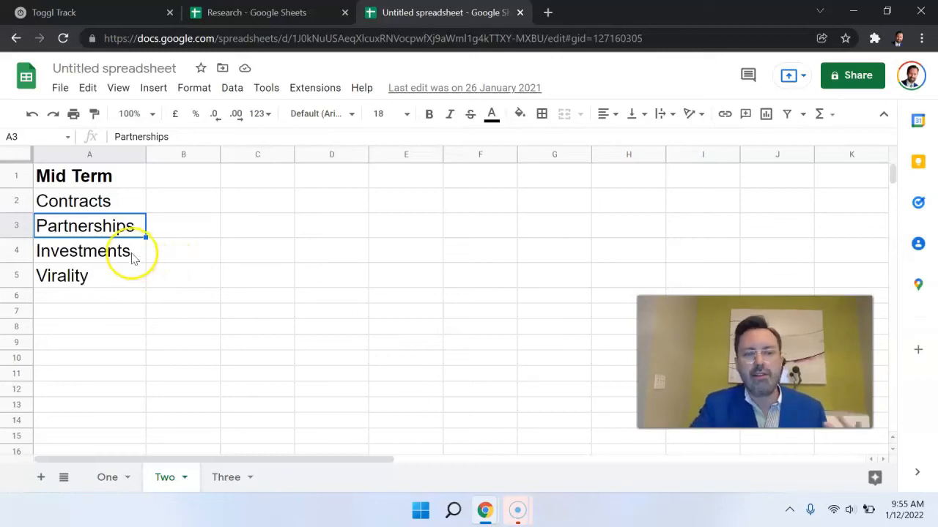
pyautogui.click(83, 251)
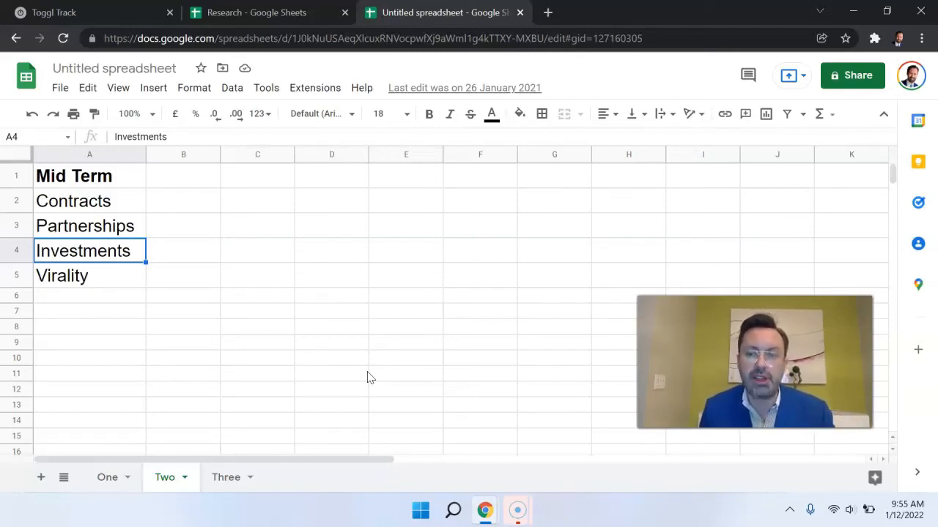
pyautogui.moveTo(114, 328)
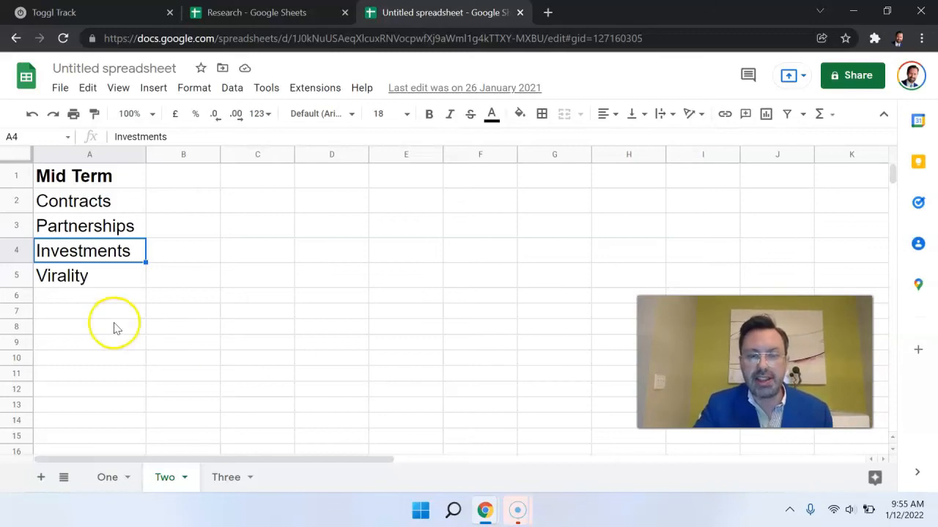
pyautogui.click(107, 477)
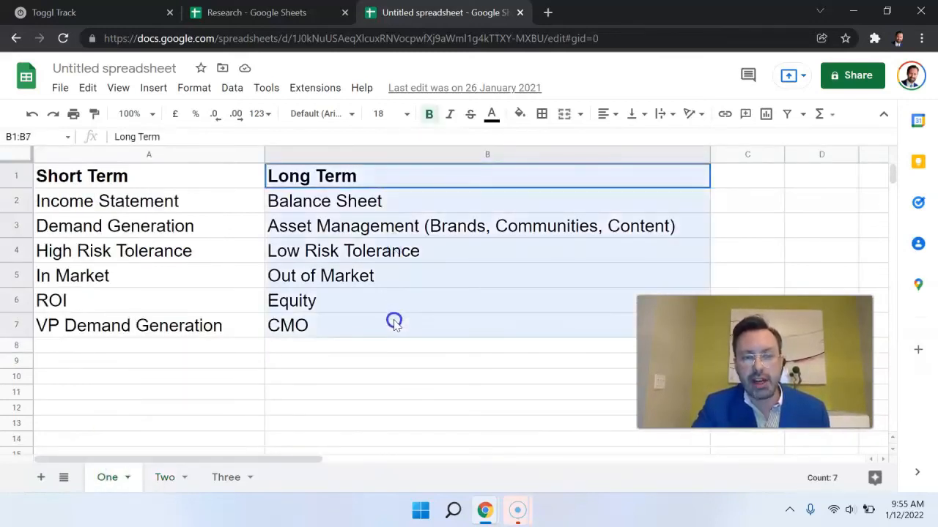
pyautogui.click(164, 477)
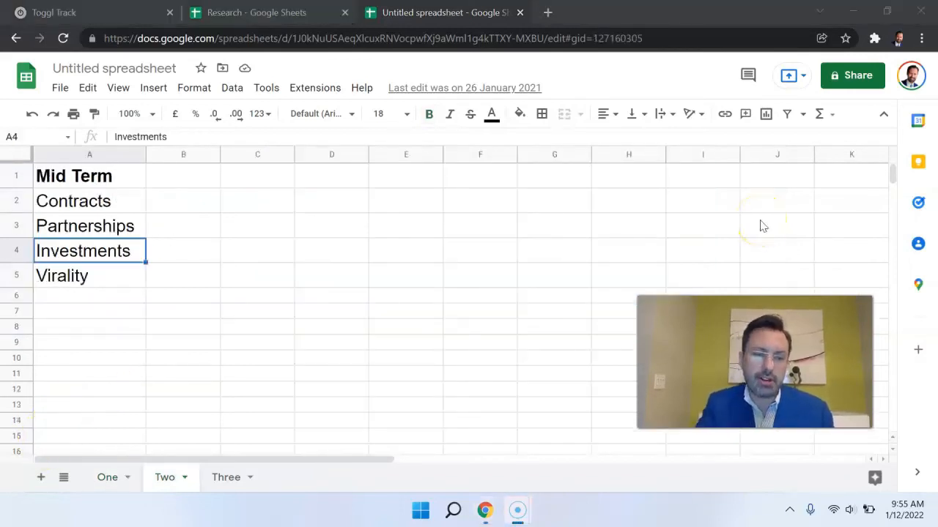
# View sheet Three's Far Future priorities, then head back to sheet One
pyautogui.click(226, 476)
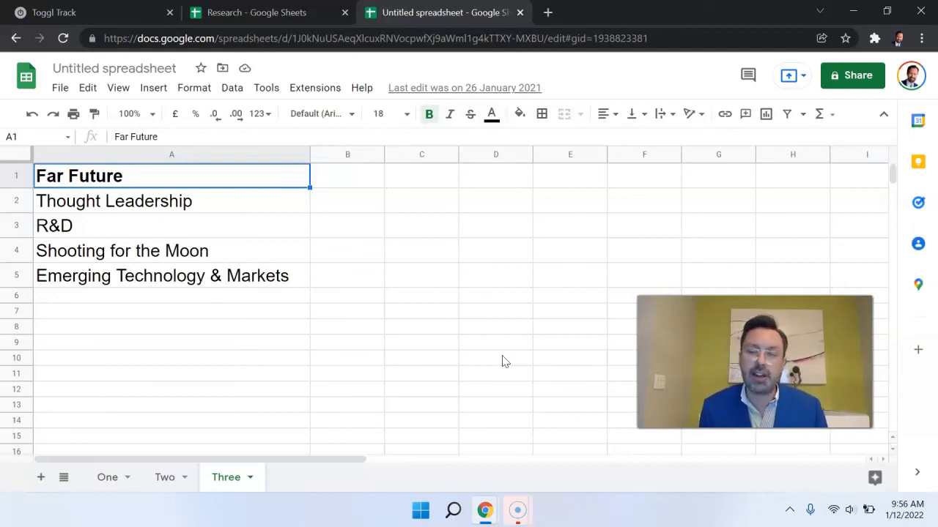
pyautogui.click(107, 477)
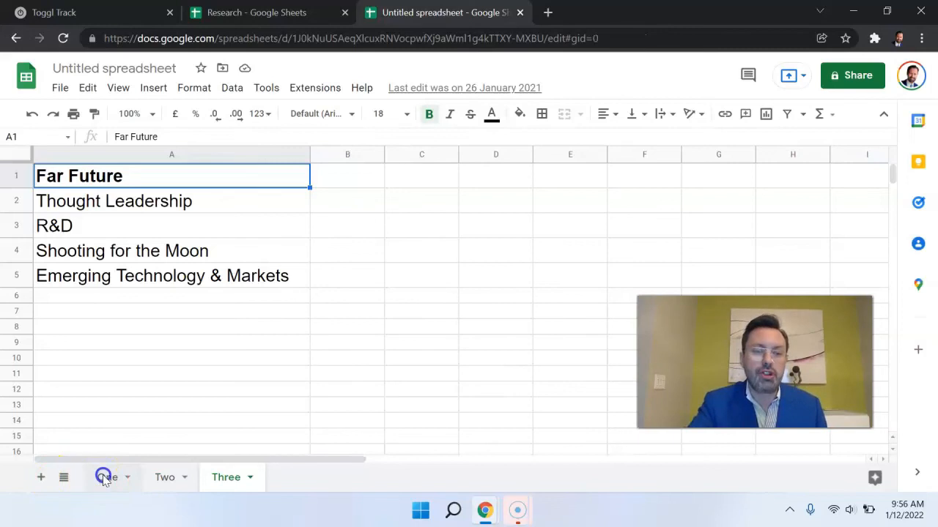
# Point out the ROI and VP Demand Generation entries on sheet One, then return to sheet Two
pyautogui.click(107, 477)
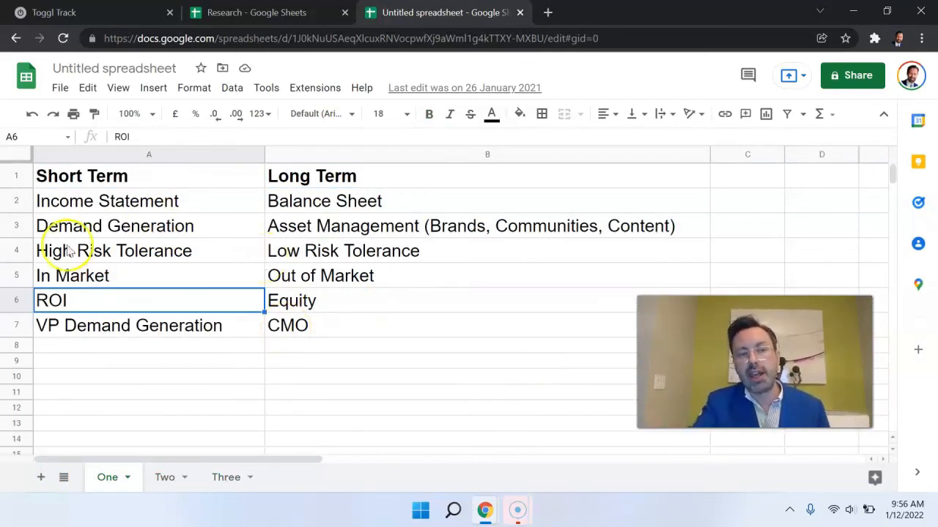
pyautogui.click(128, 325)
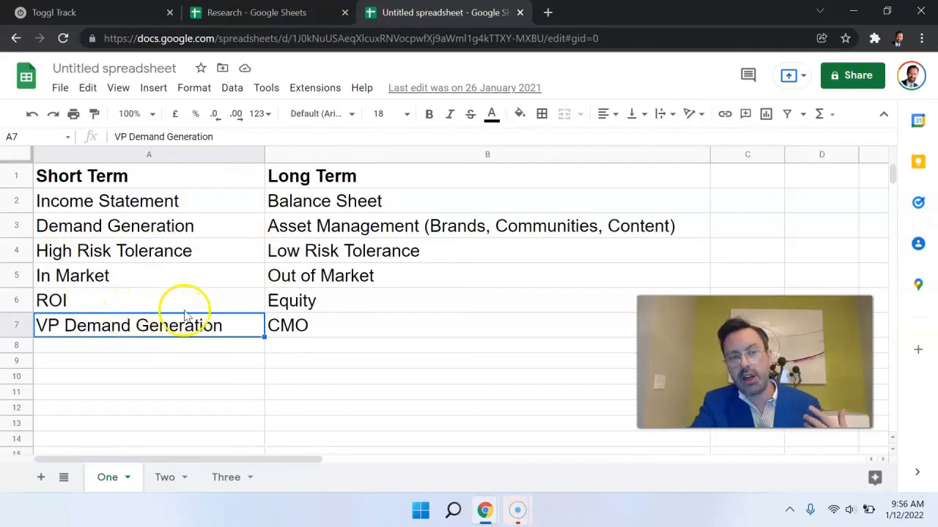
pyautogui.click(312, 175)
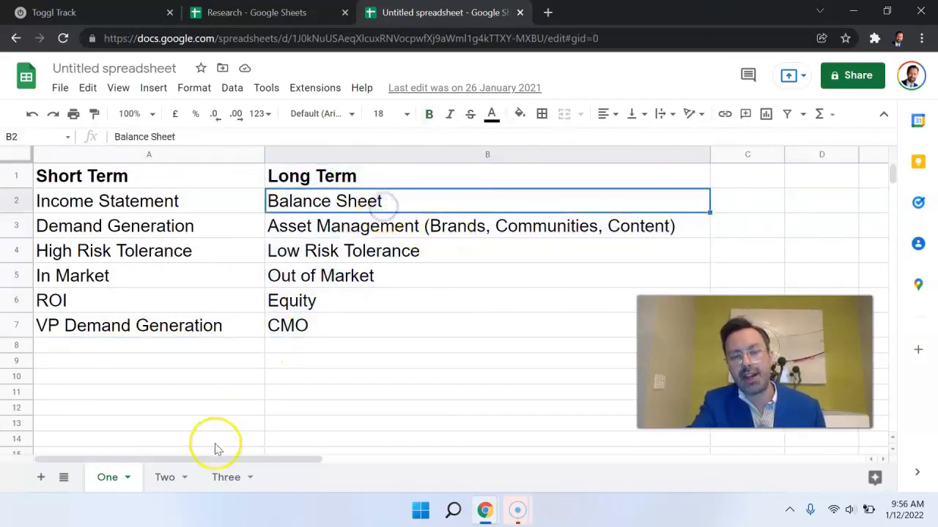
pyautogui.click(164, 476)
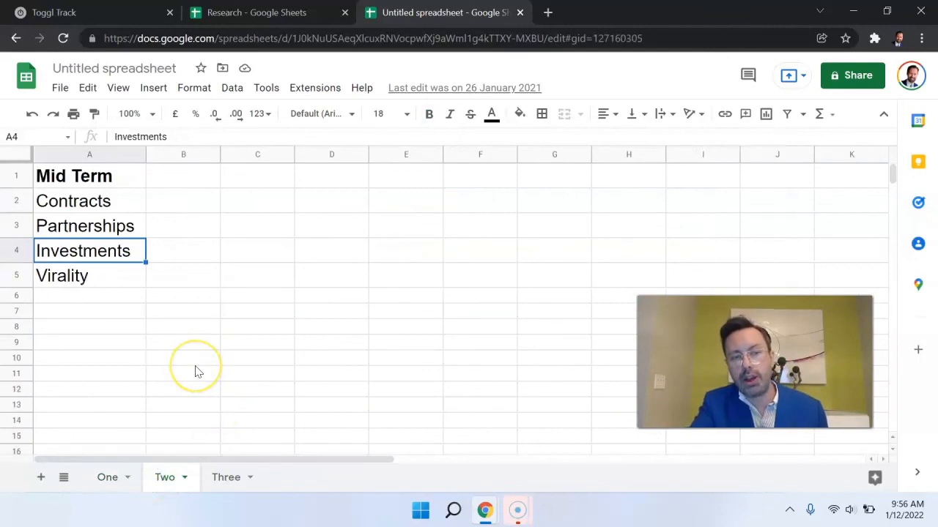
pyautogui.moveTo(236, 254)
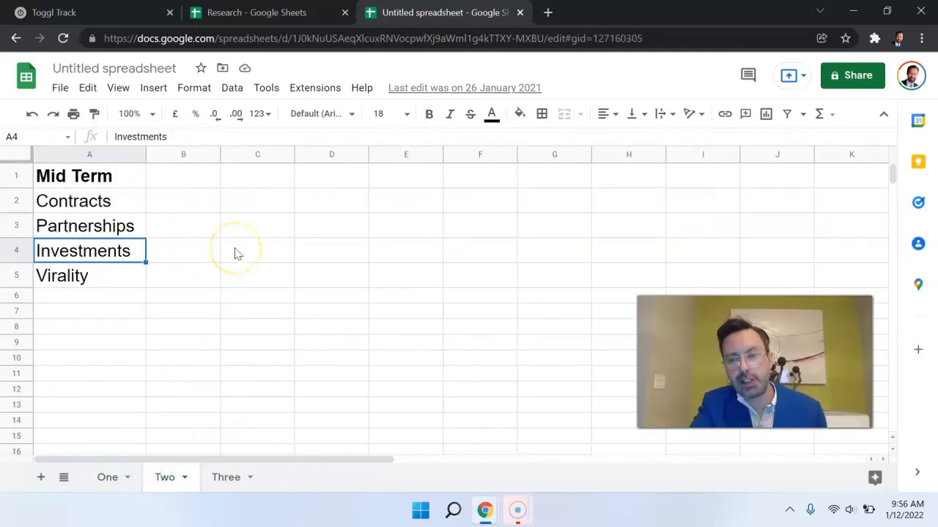
# Select the Mid Term list A1:A5, then show sheet Three with nothing selected
pyautogui.click(74, 176)
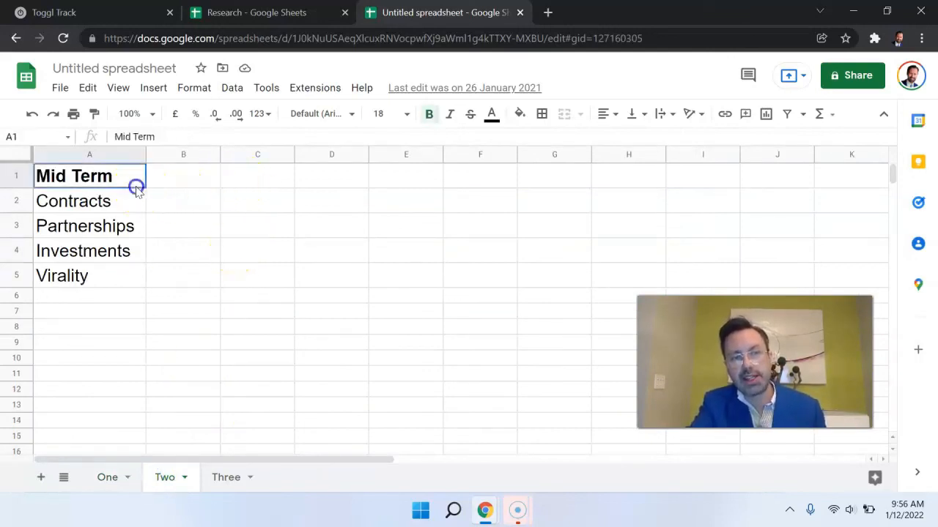
pyautogui.moveTo(73, 176); pyautogui.dragTo(73, 275)
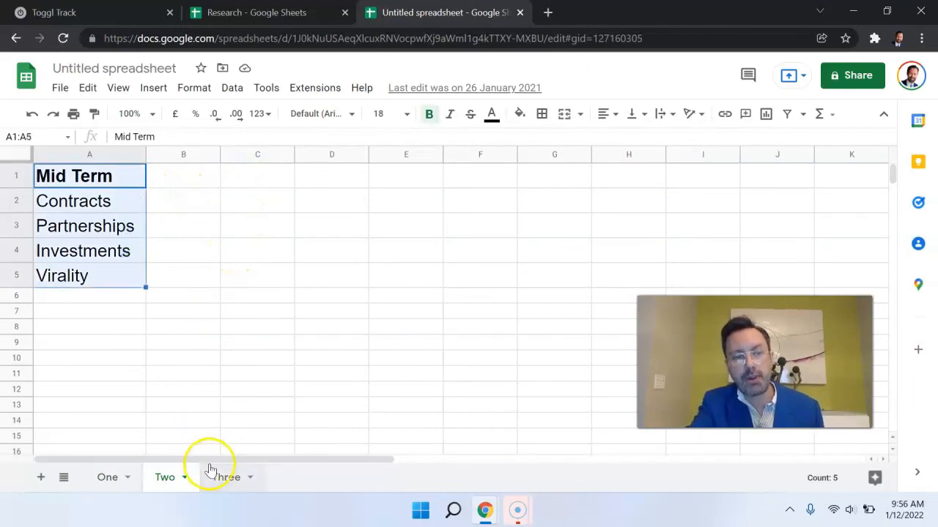
pyautogui.click(225, 477)
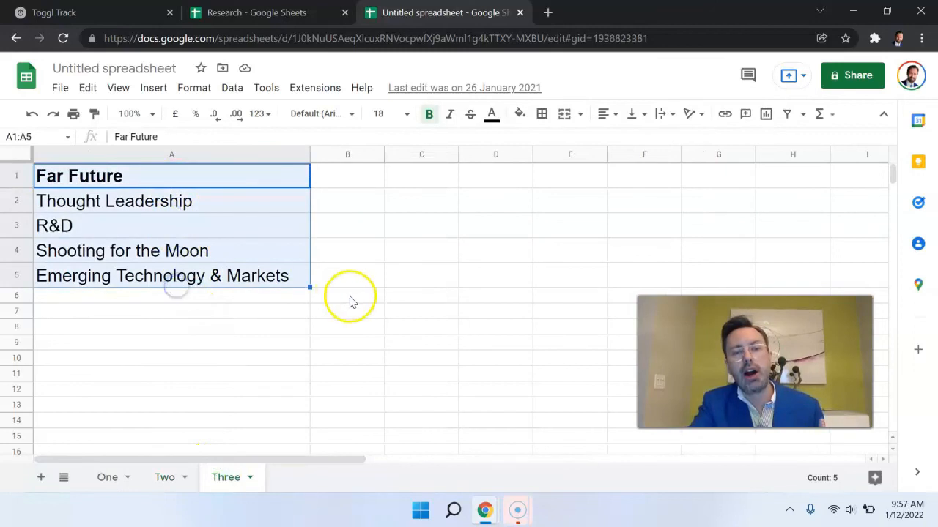
pyautogui.click(347, 295)
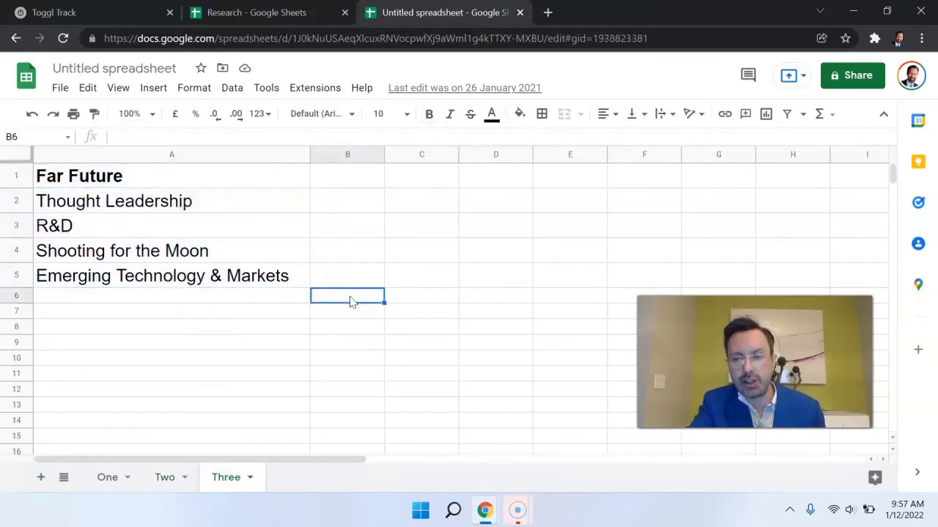